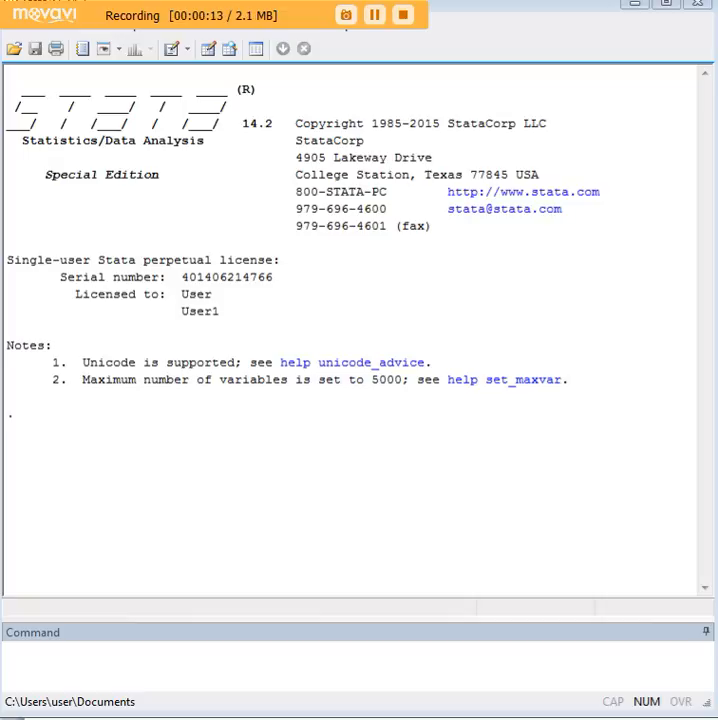
mouse_move(604, 550)
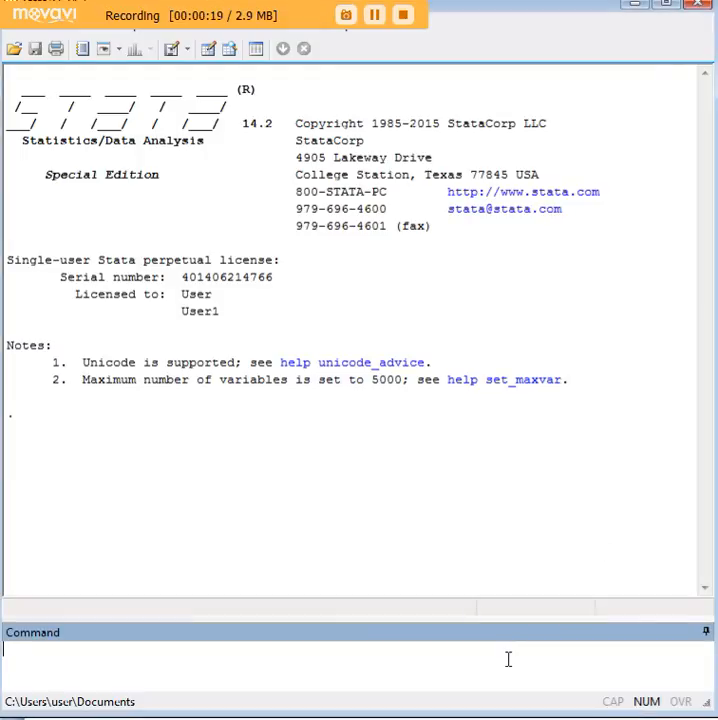
Run the exact proportion interval for 25 of 100 (ci proportions 100 25, exact).
text(ci proportions 100 25, exact)
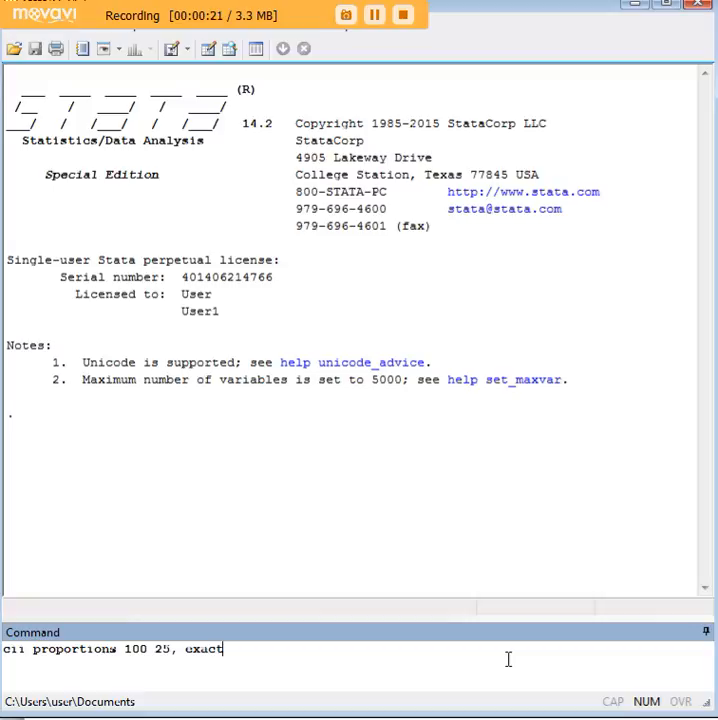
key(Return)
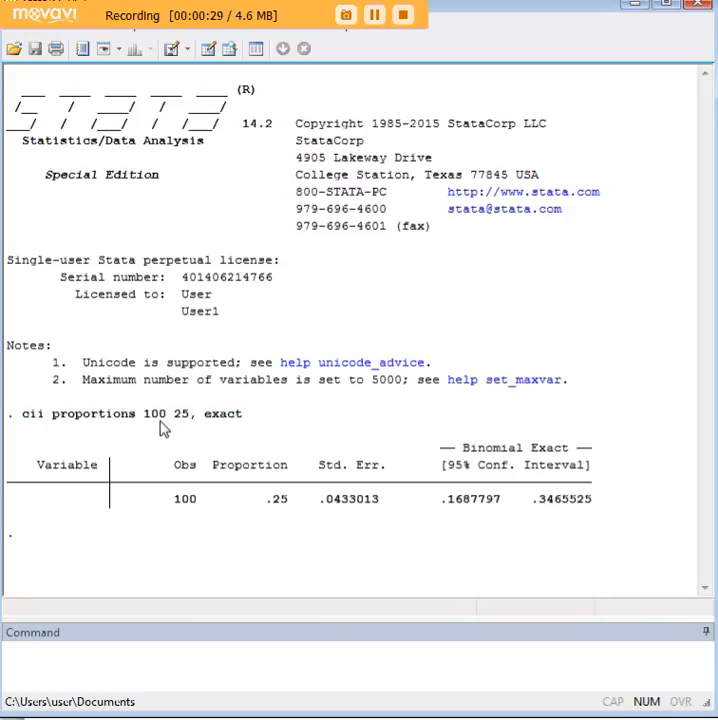
double_click(153, 413)
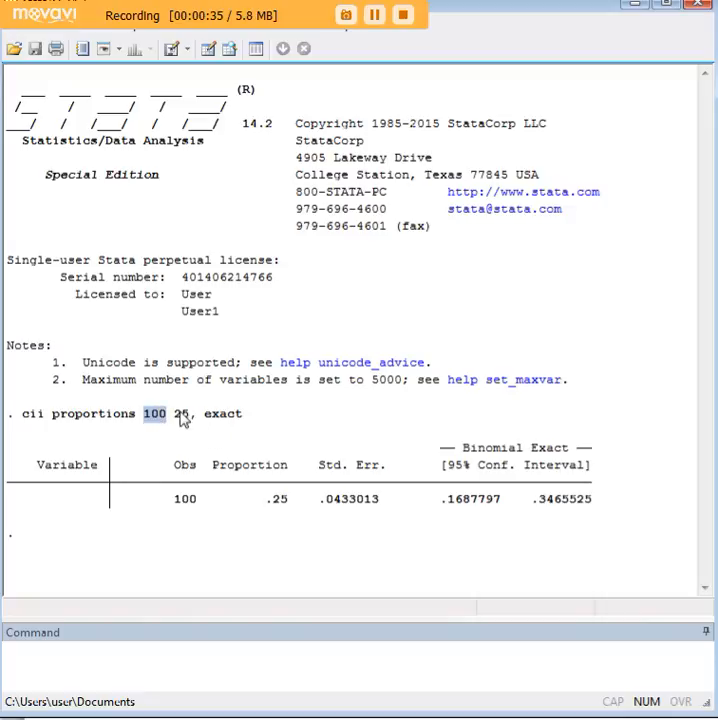
double_click(181, 413)
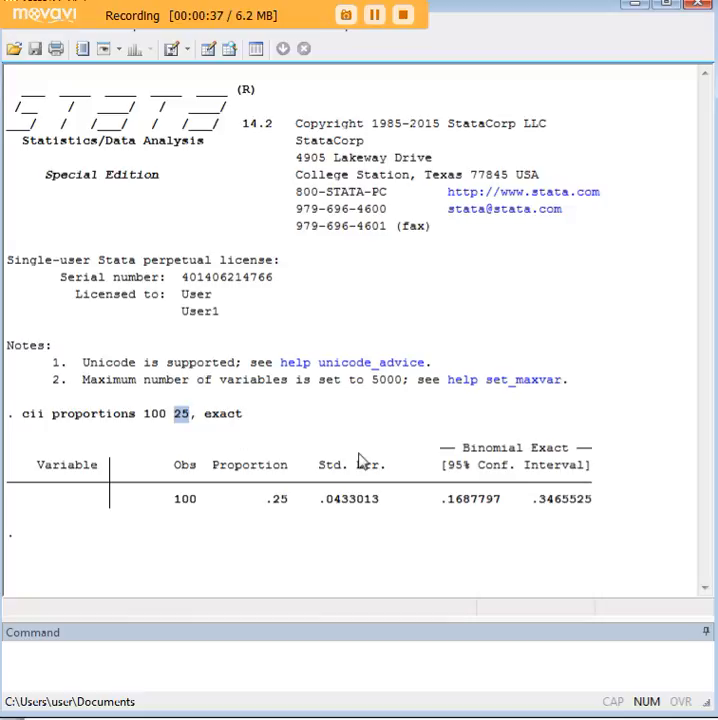
mouse_move(350, 432)
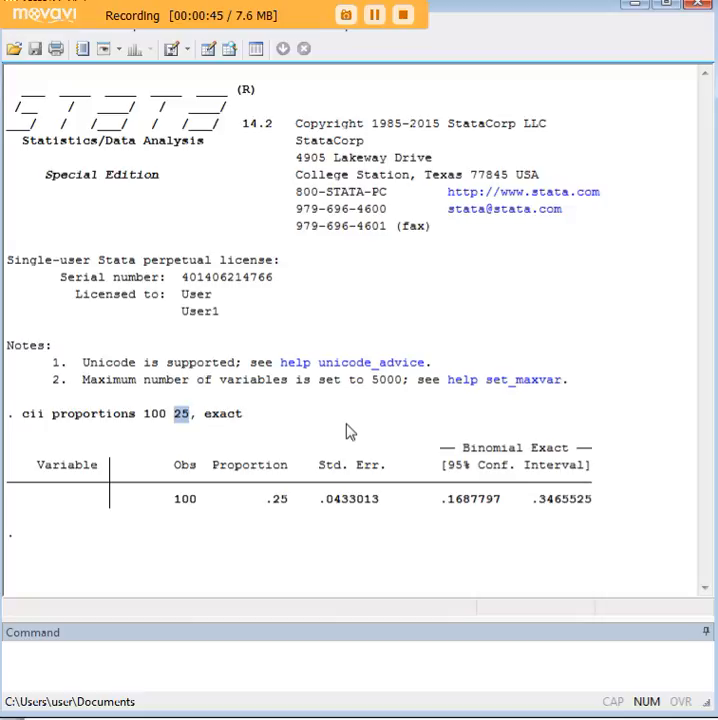
mouse_move(340, 439)
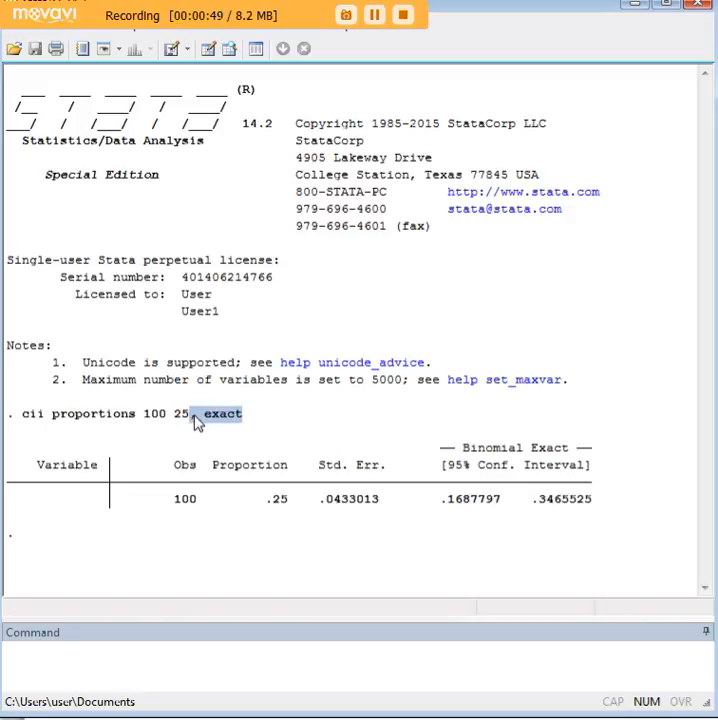
mouse_move(448, 478)
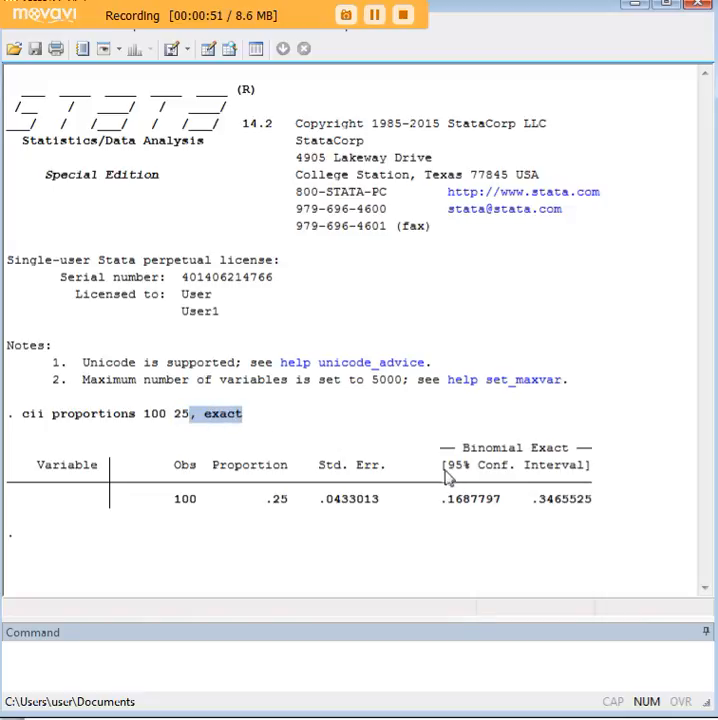
mouse_move(568, 472)
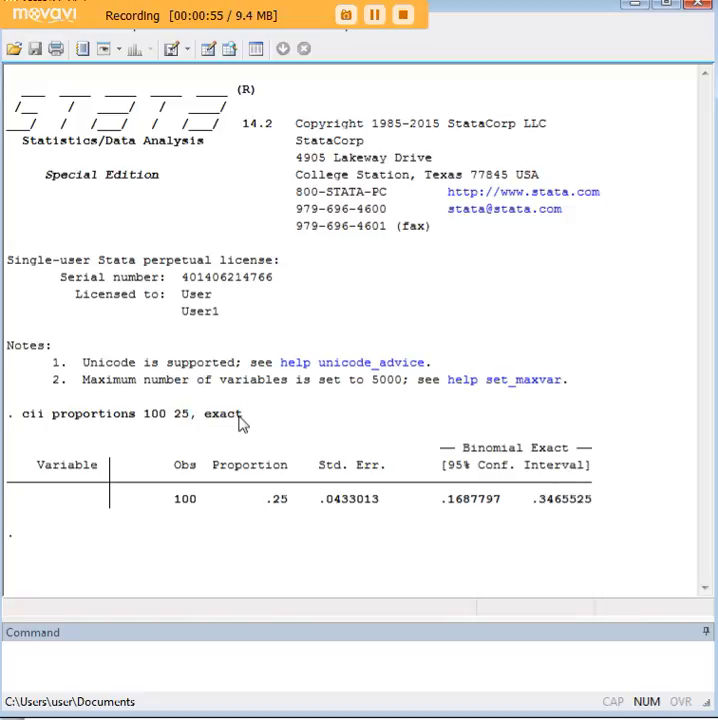
double_click(222, 413)
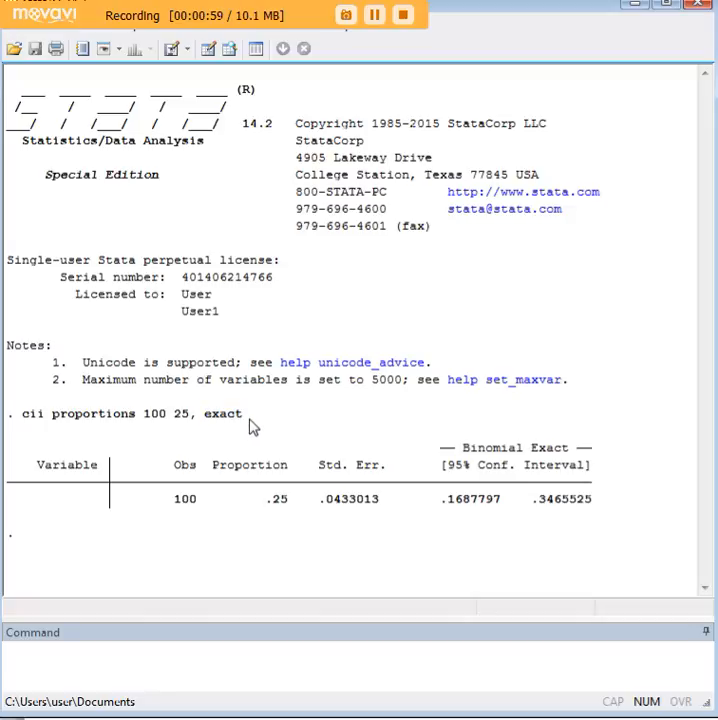
mouse_move(260, 430)
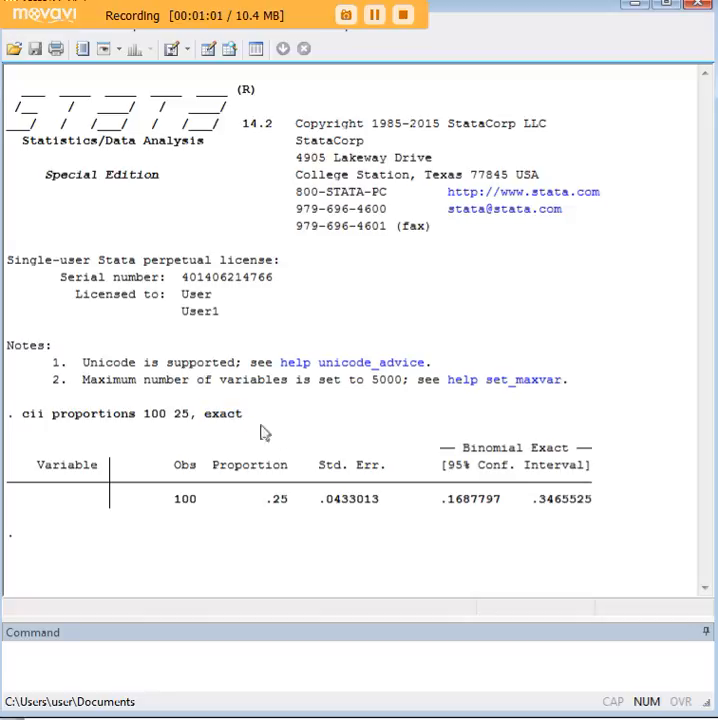
mouse_move(298, 446)
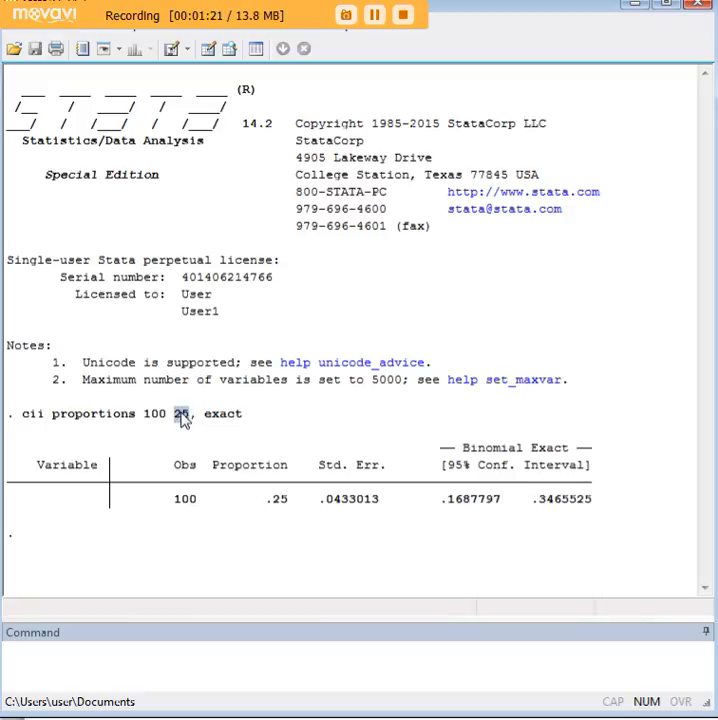
mouse_move(291, 509)
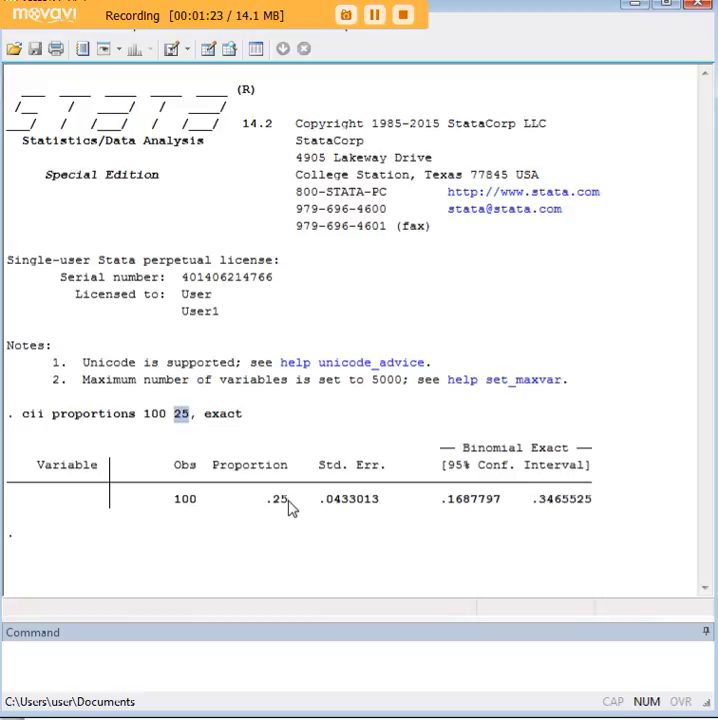
double_click(278, 499)
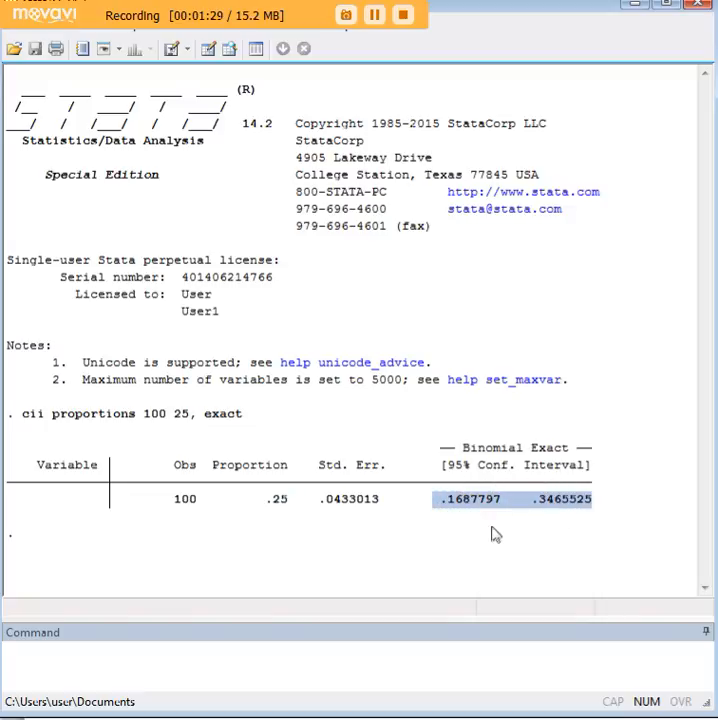
mouse_move(164, 422)
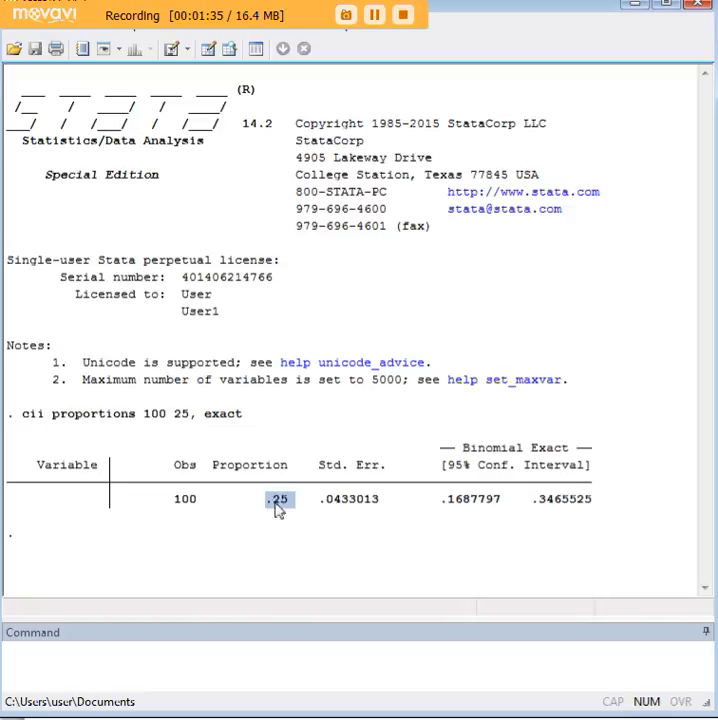
mouse_move(385, 557)
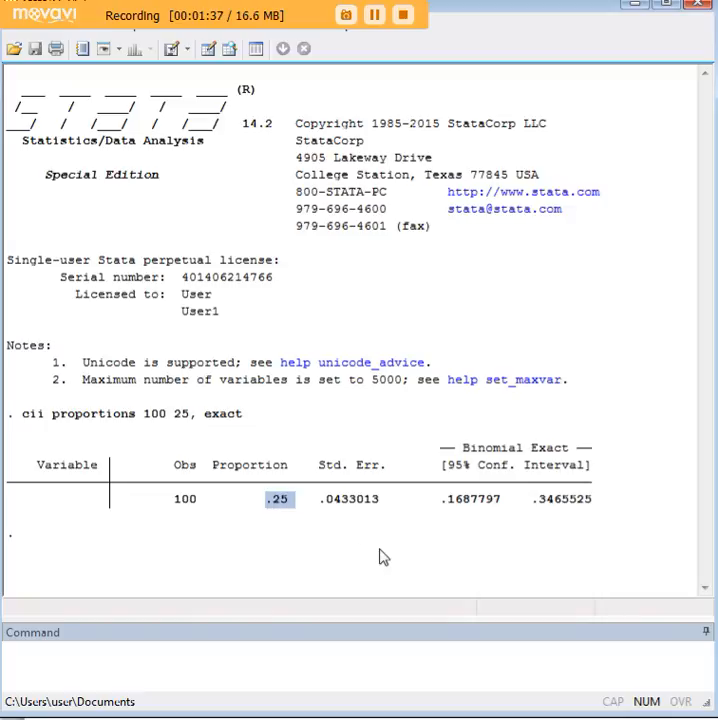
mouse_move(390, 548)
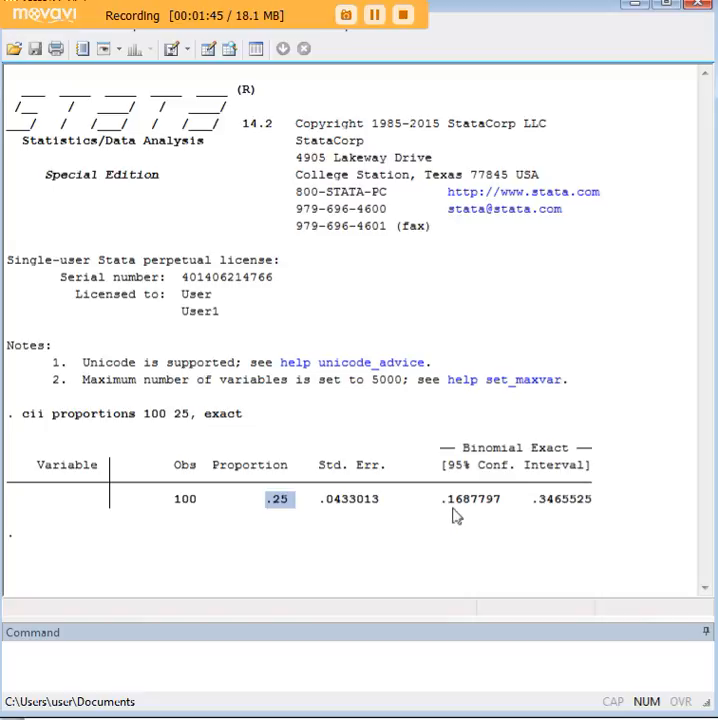
mouse_move(547, 517)
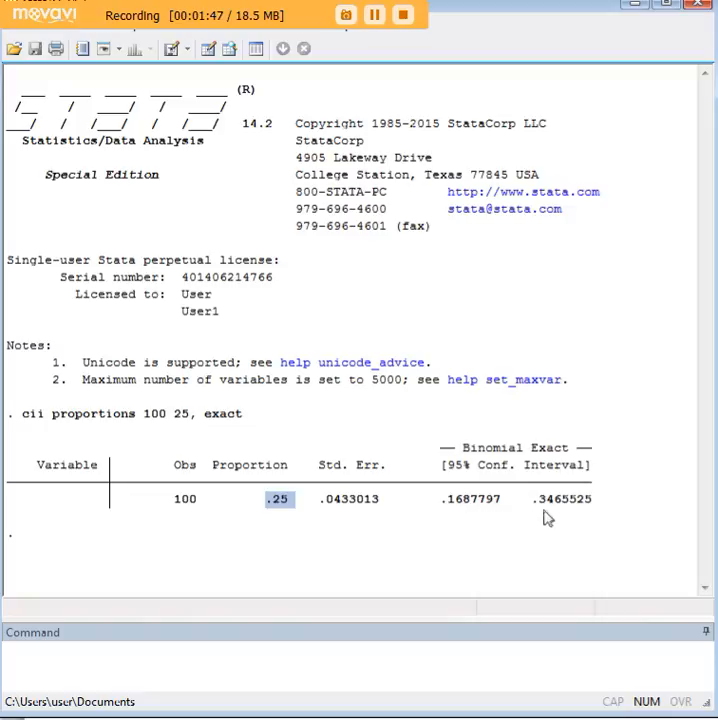
mouse_move(563, 504)
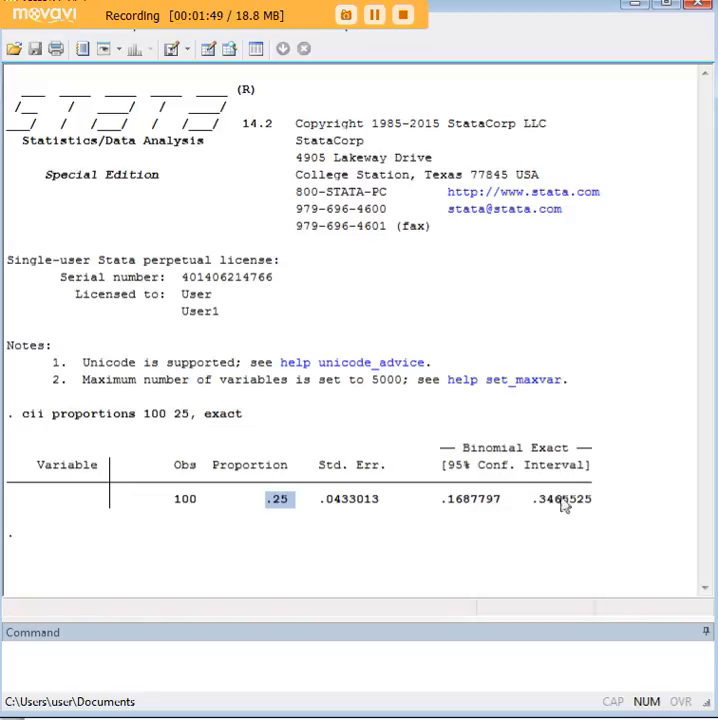
mouse_move(525, 460)
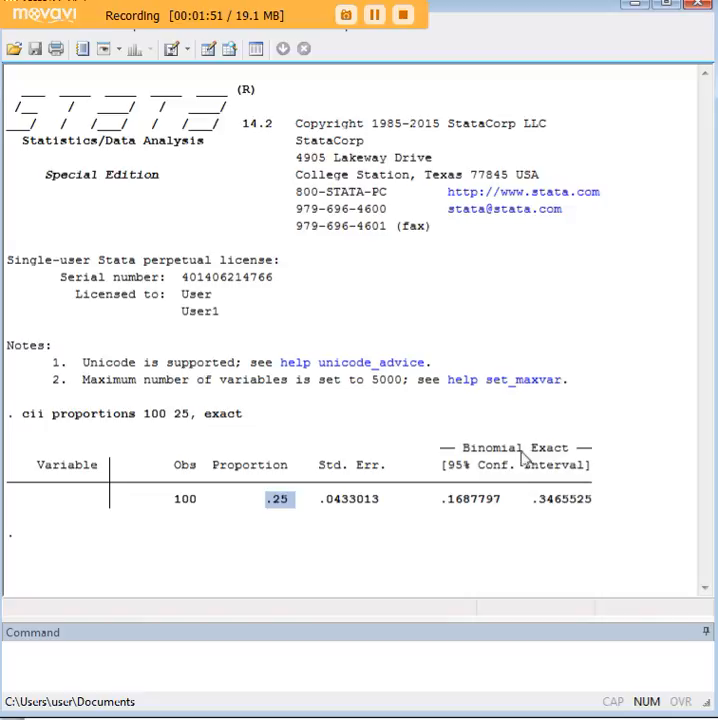
mouse_move(590, 478)
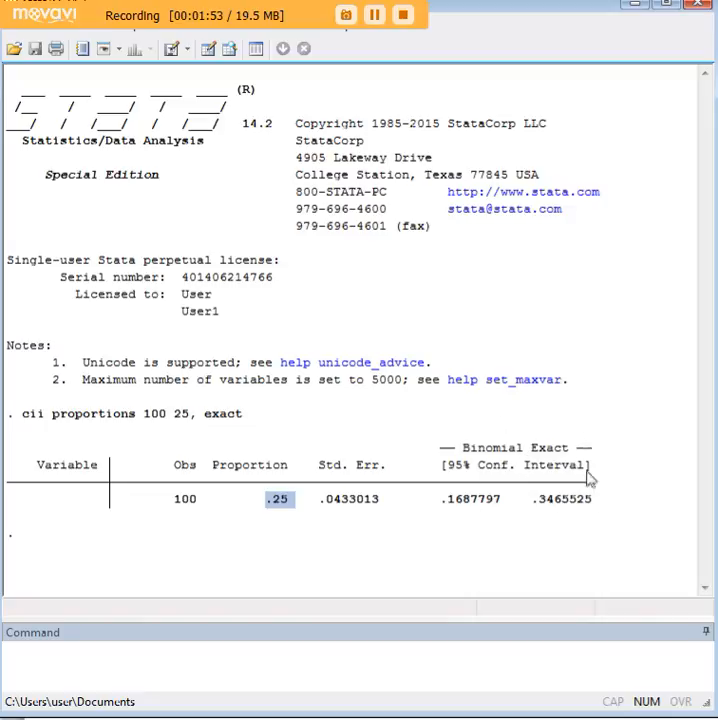
mouse_move(511, 532)
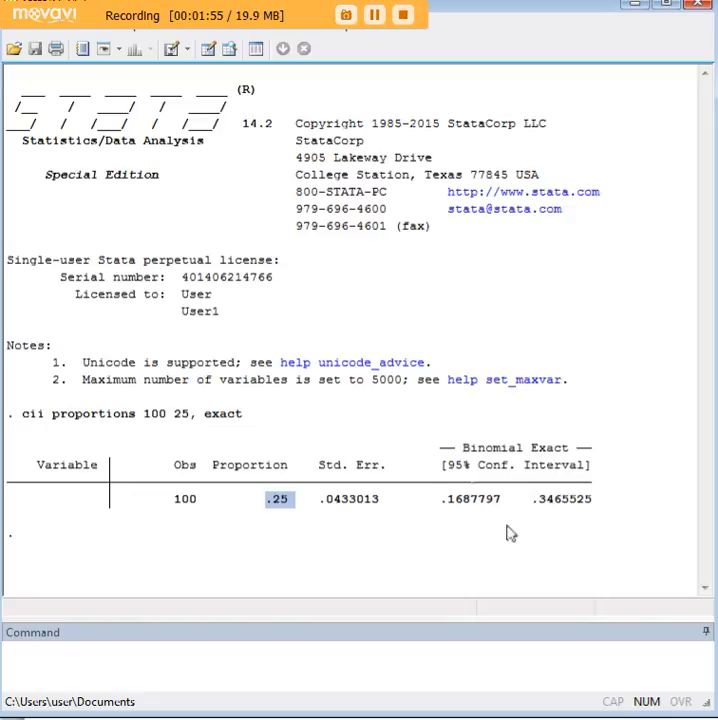
mouse_move(507, 491)
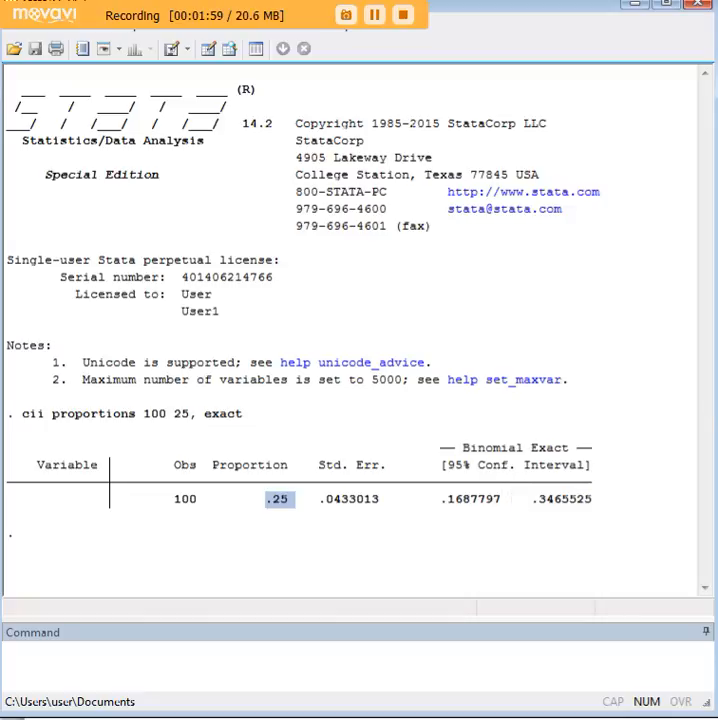
mouse_move(669, 315)
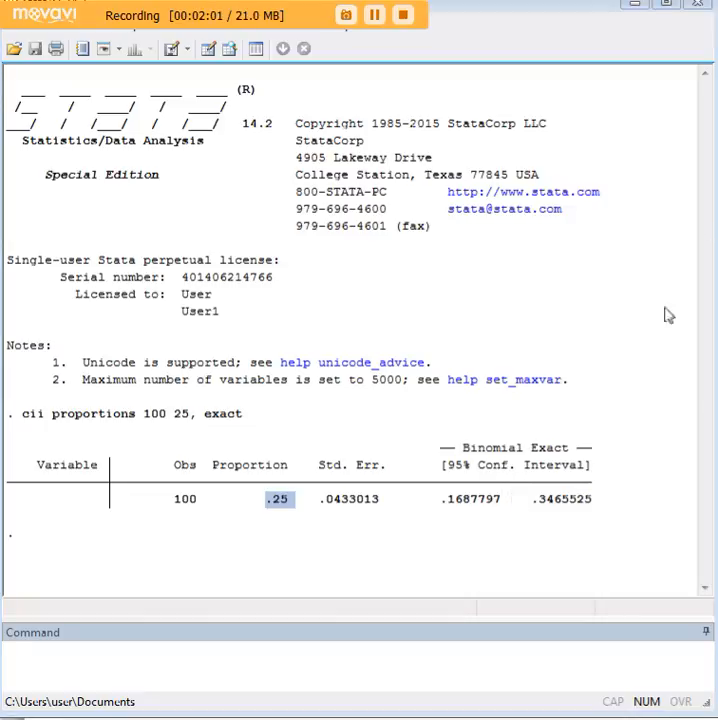
Run cii proportions 1000 250, exact to get the exact interval for 250 of 1,000.
text(cii proportions 1000 250, exact)
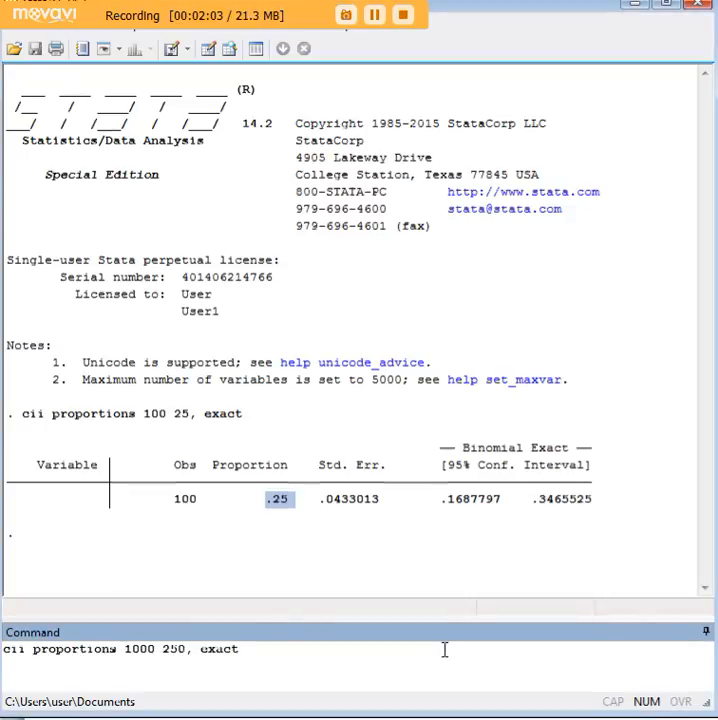
key(Return)
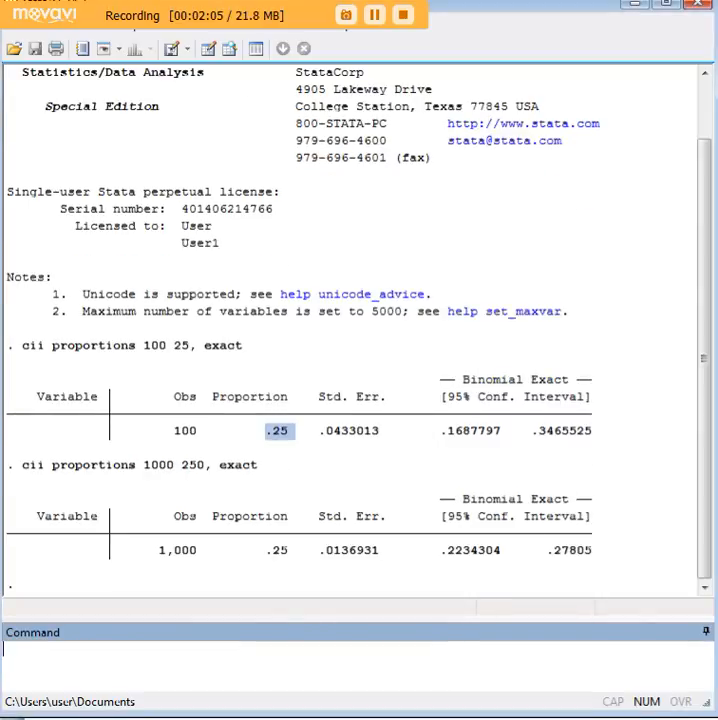
mouse_move(547, 623)
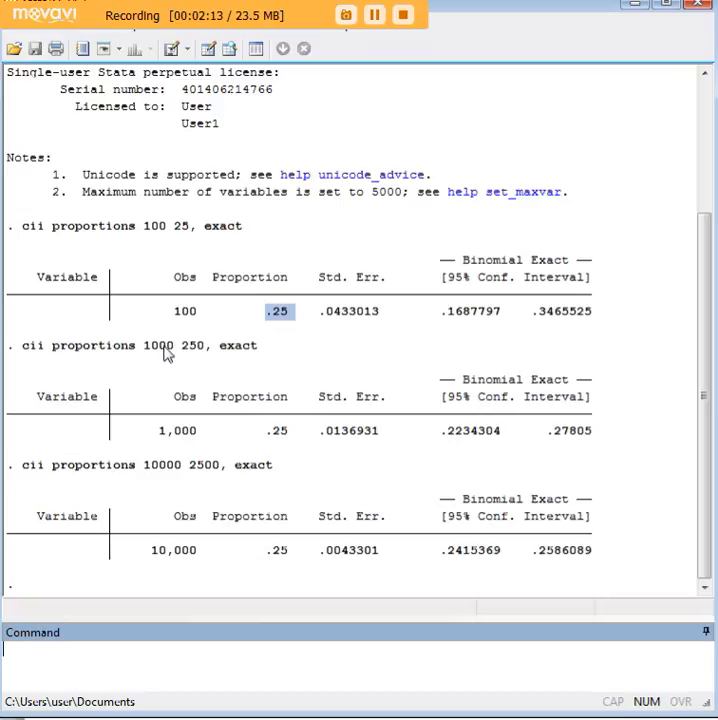
mouse_move(283, 440)
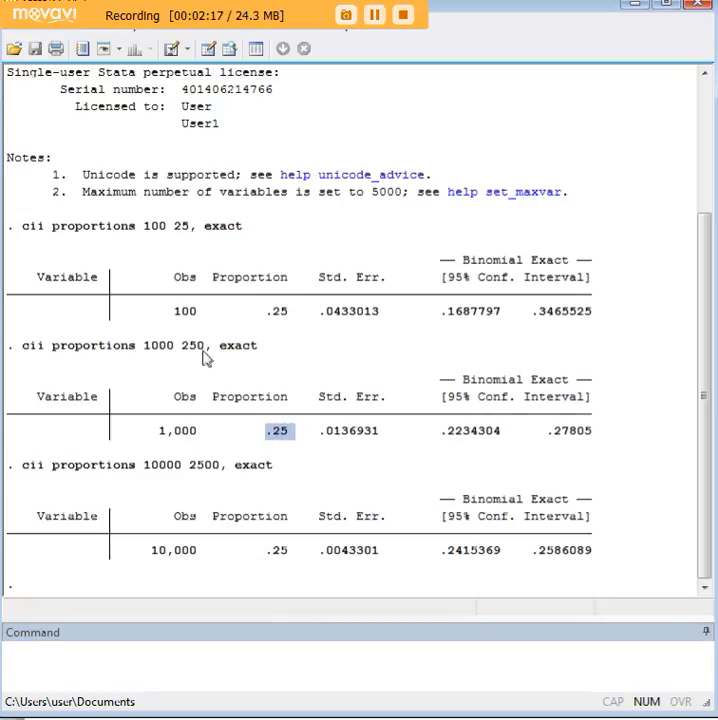
mouse_move(303, 446)
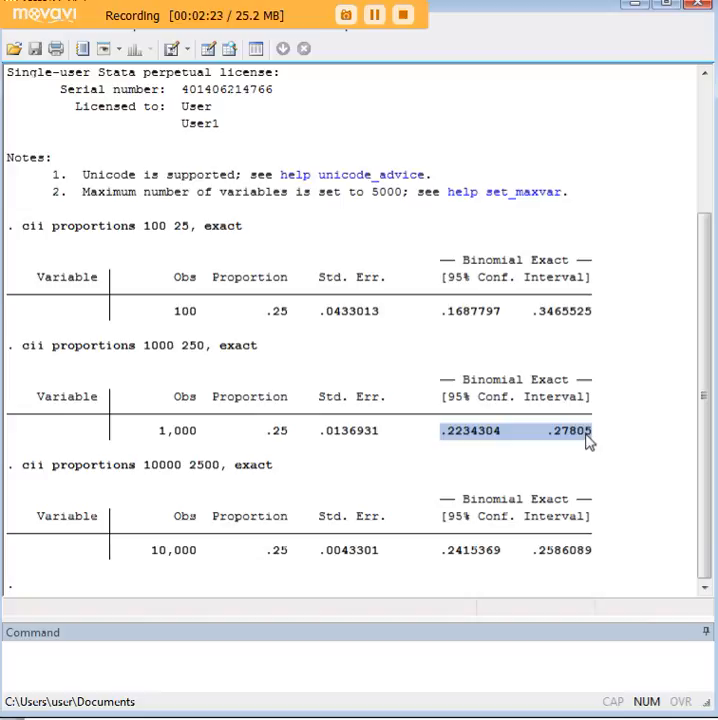
mouse_move(495, 350)
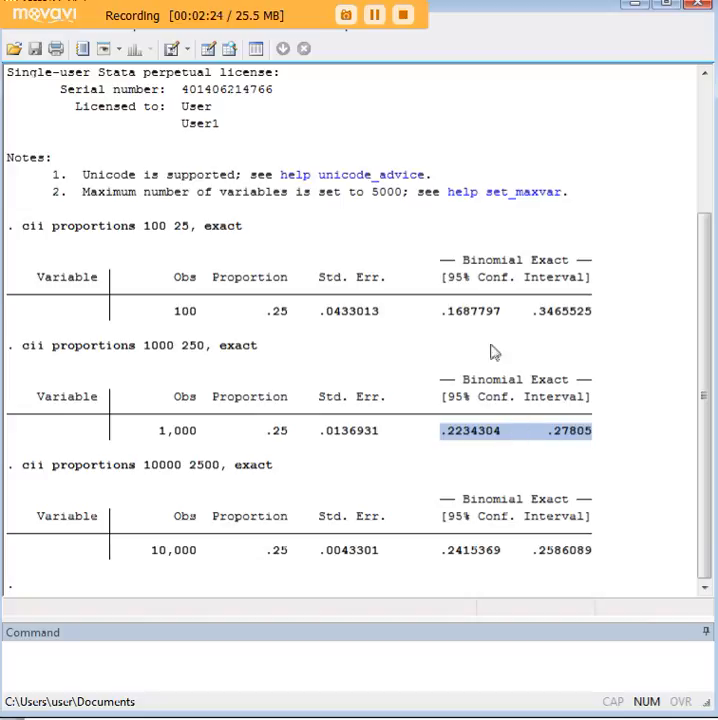
mouse_move(465, 324)
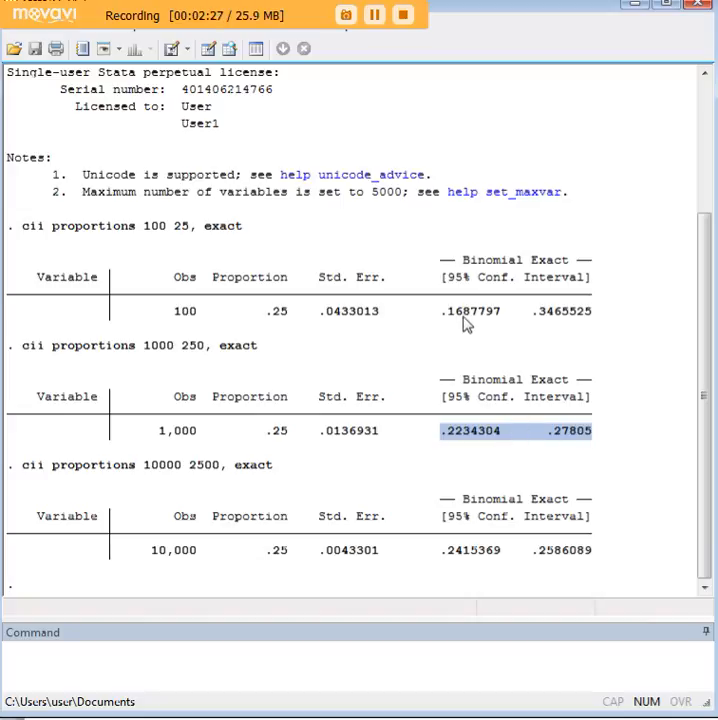
mouse_move(483, 348)
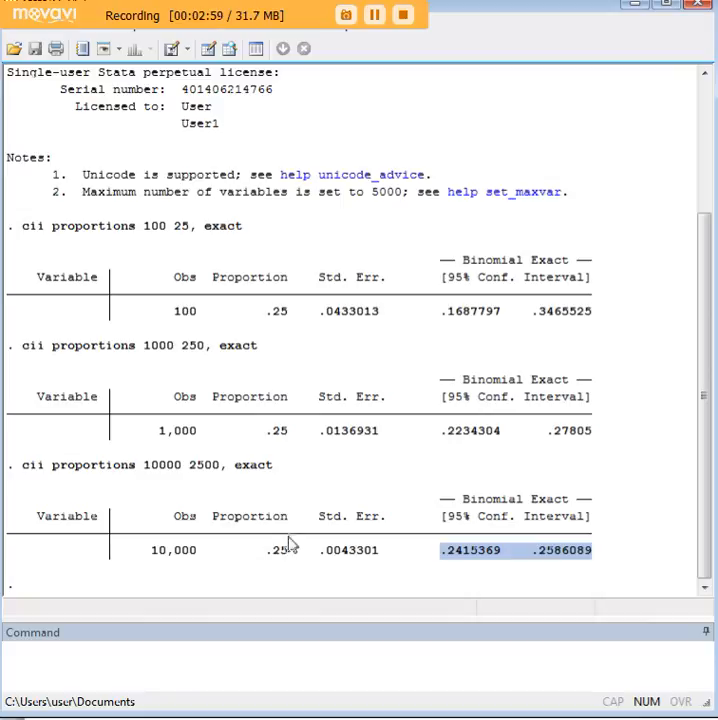
double_click(95, 465)
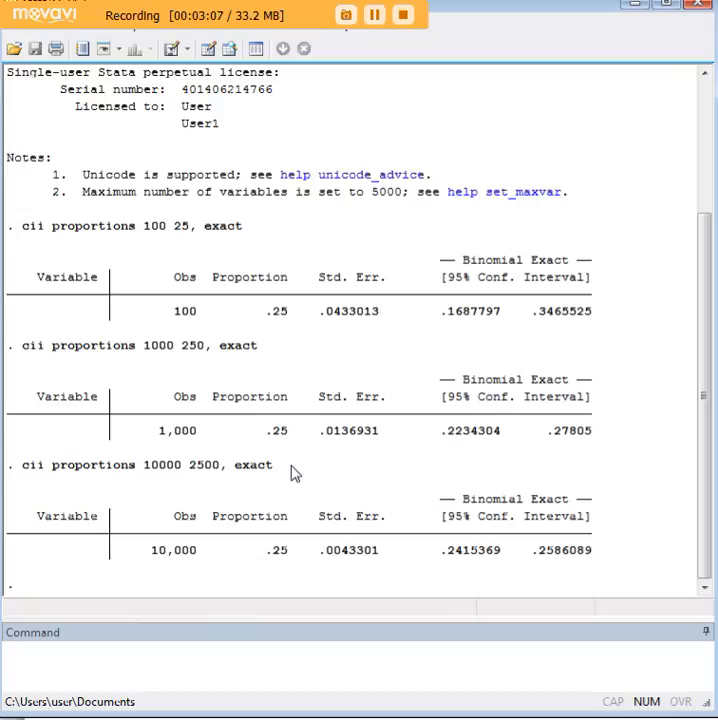
double_click(253, 465)
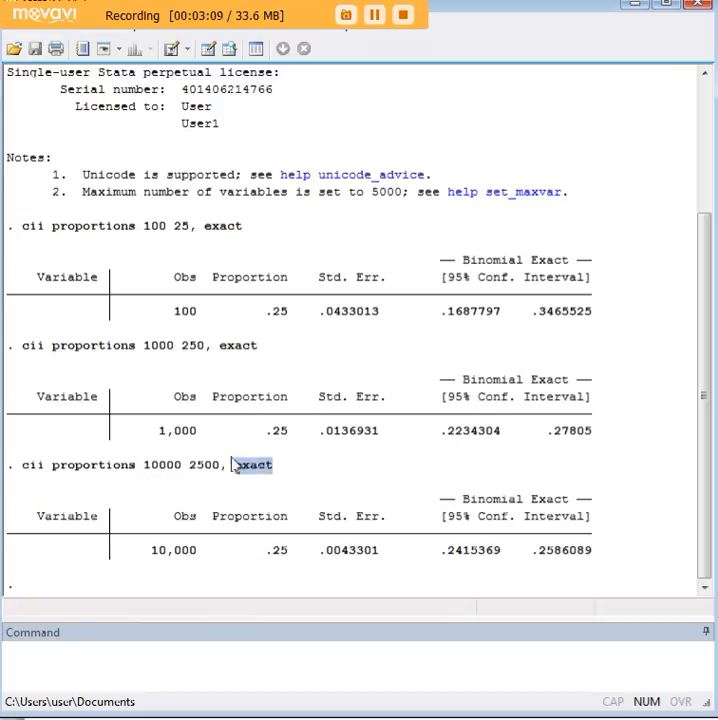
triple_click(145, 465)
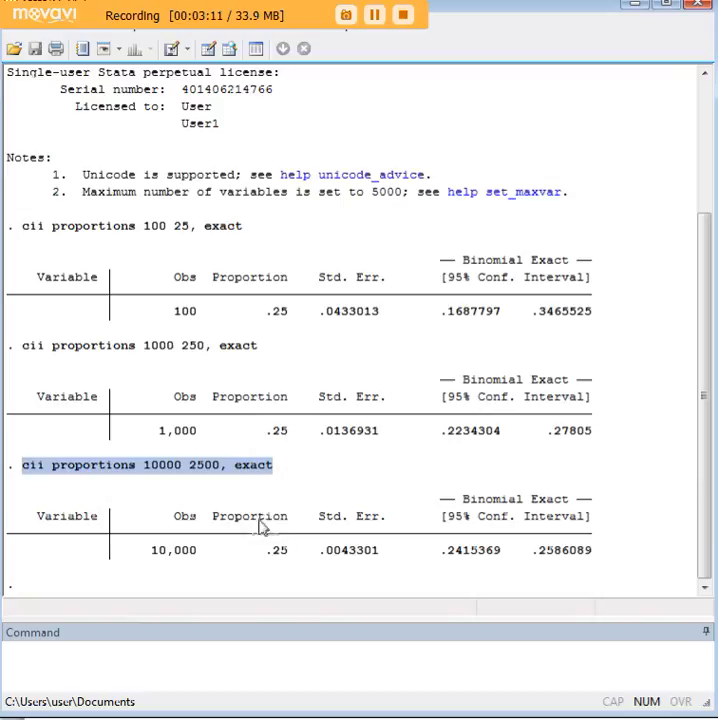
mouse_move(388, 490)
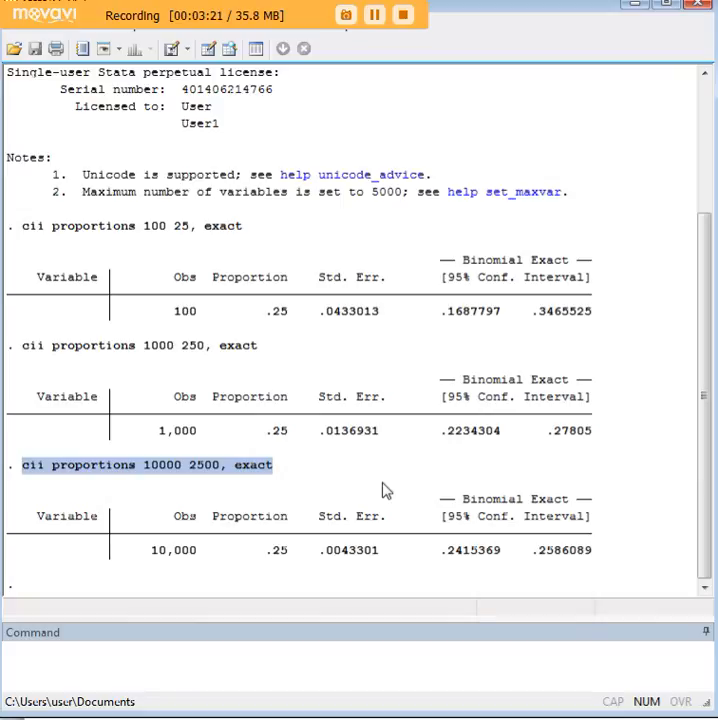
mouse_move(268, 322)
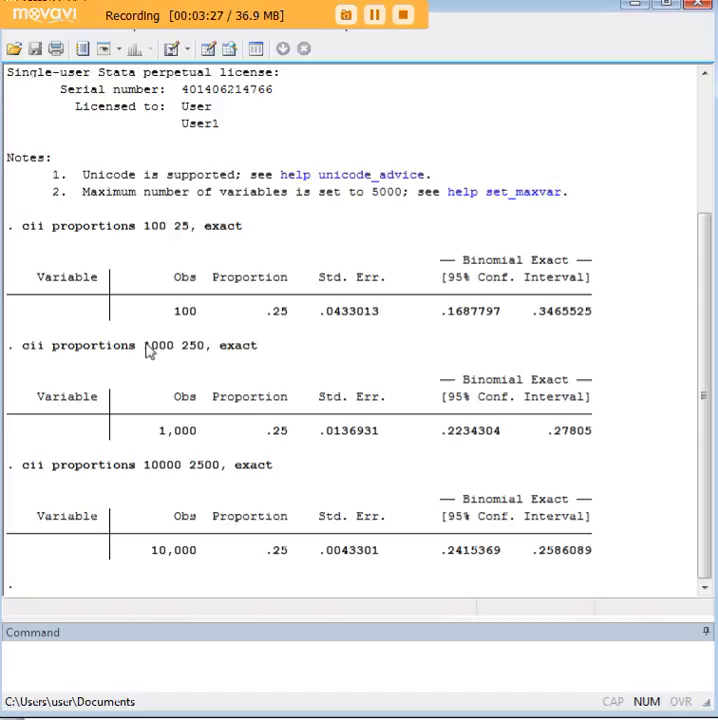
double_click(160, 345)
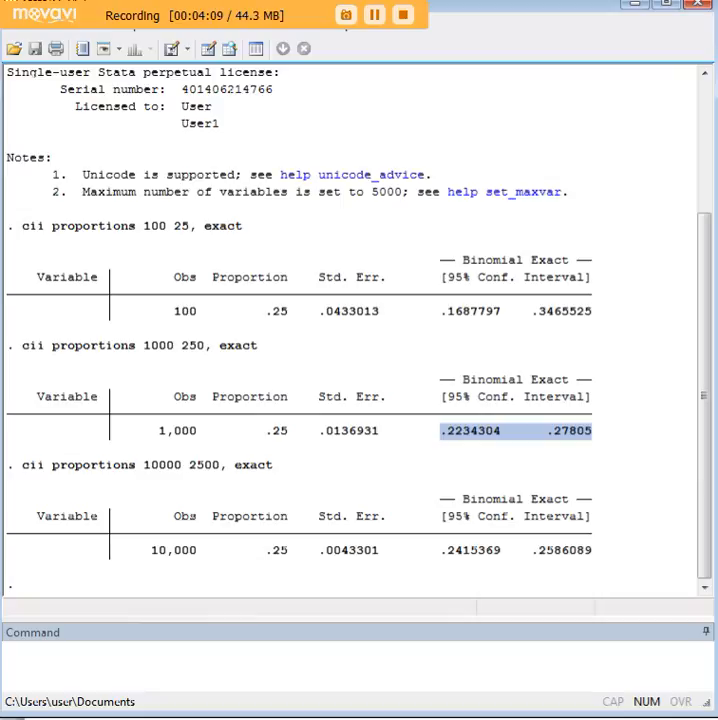
mouse_move(315, 103)
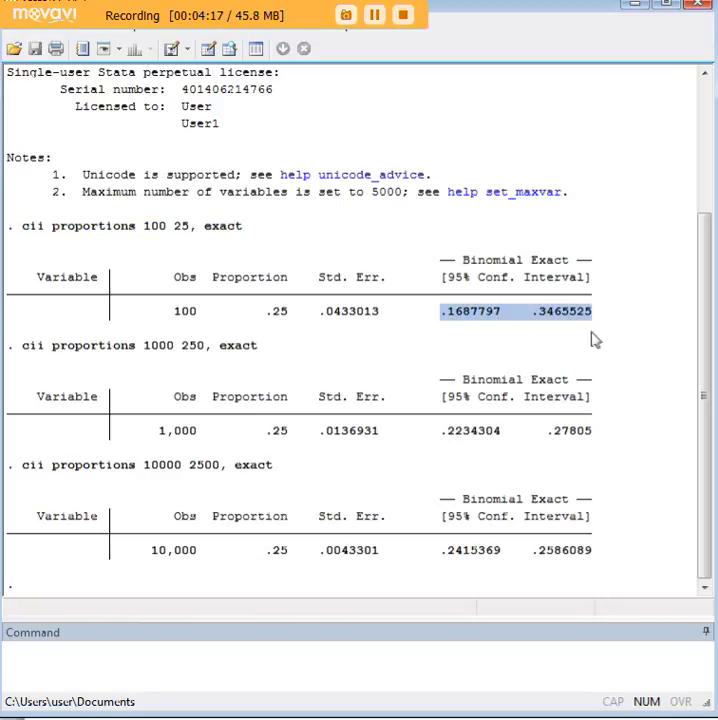
mouse_move(618, 353)
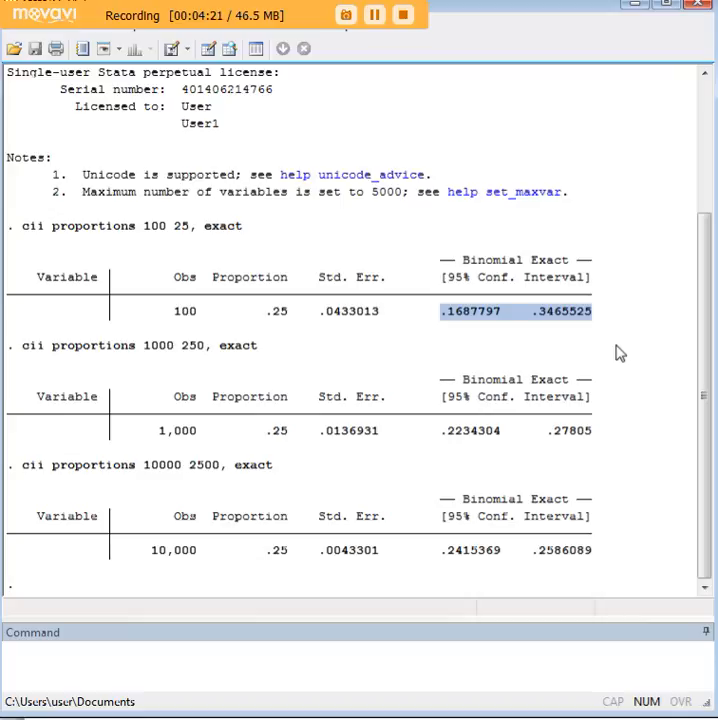
mouse_move(646, 312)
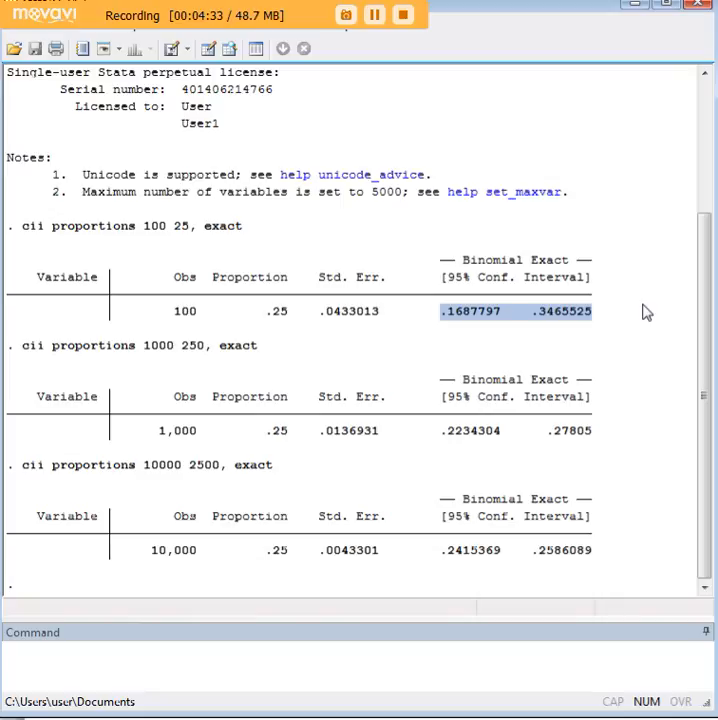
mouse_move(621, 355)
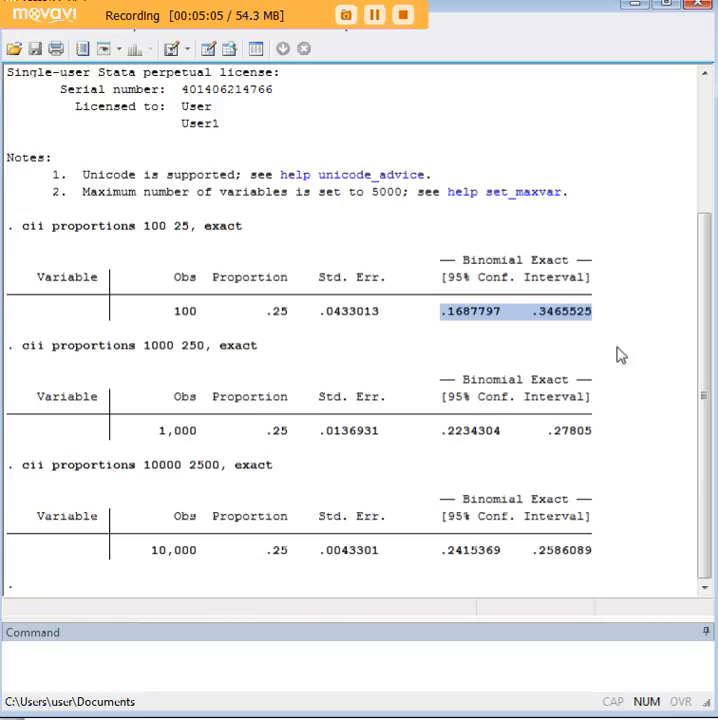
mouse_move(641, 370)
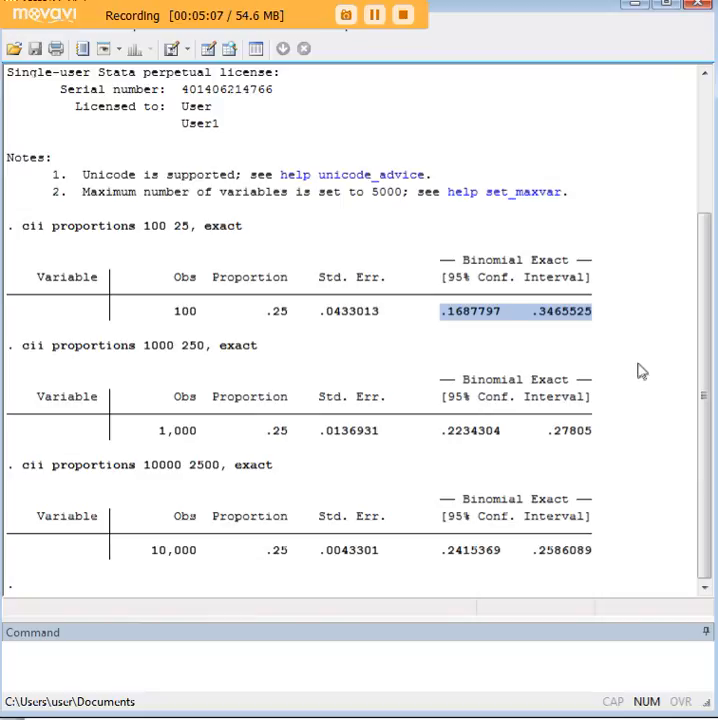